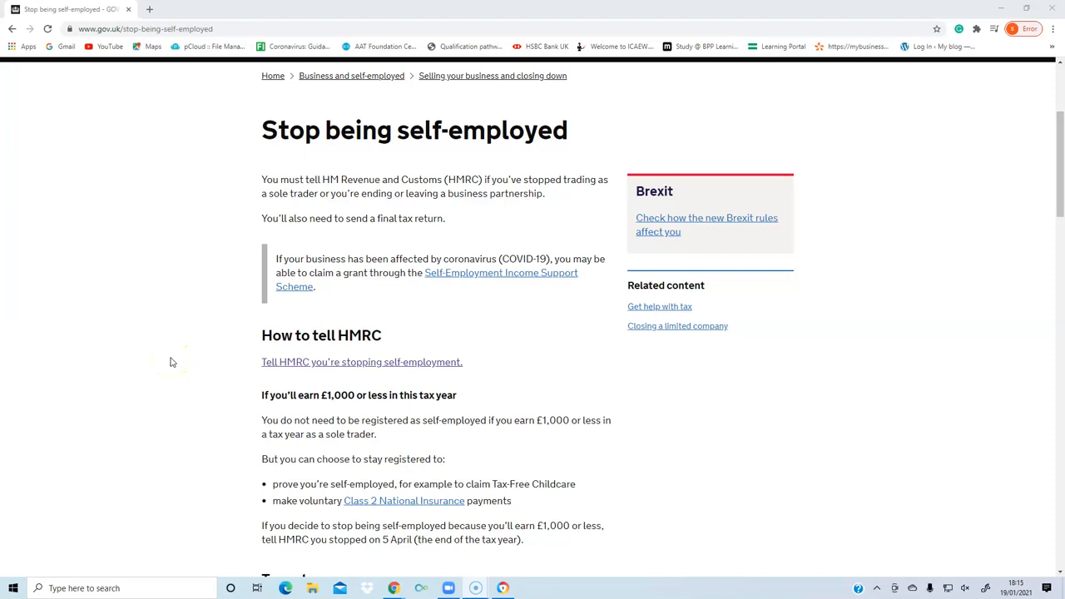
mouse_move(173, 362)
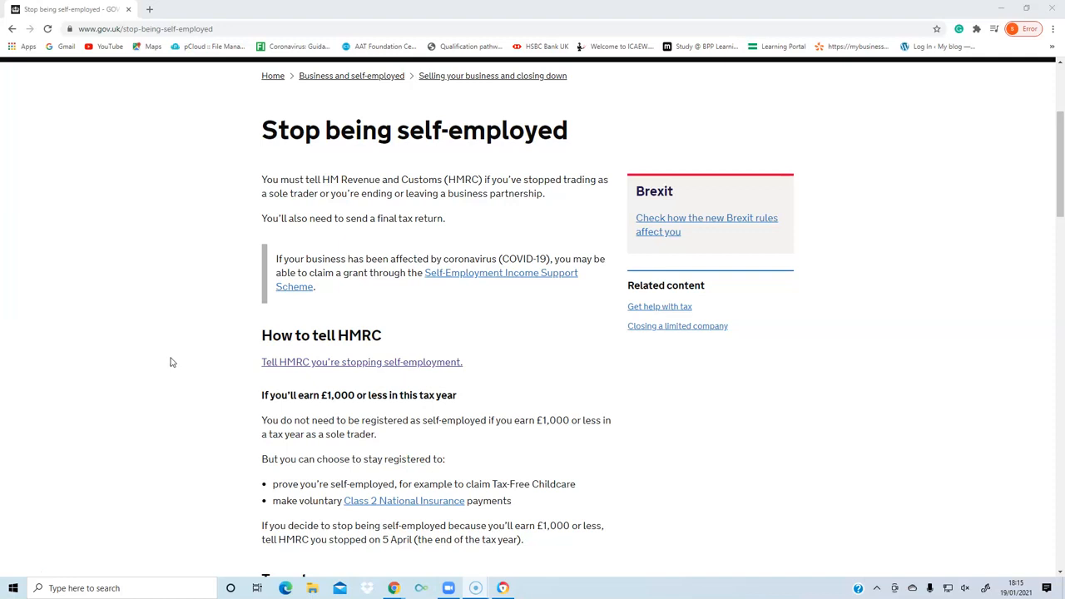
- From the 'Stop being self-employed' guidance, follow the 'Tell HMRC you're stopping self-employment' link to the form
scroll("down", 3)
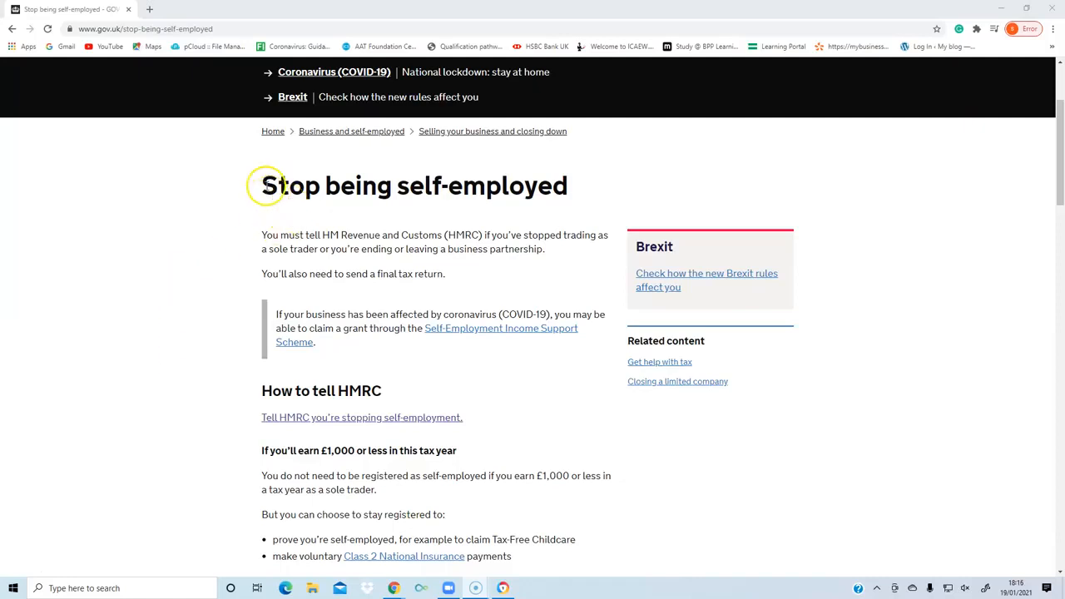
triple_click(413, 186)
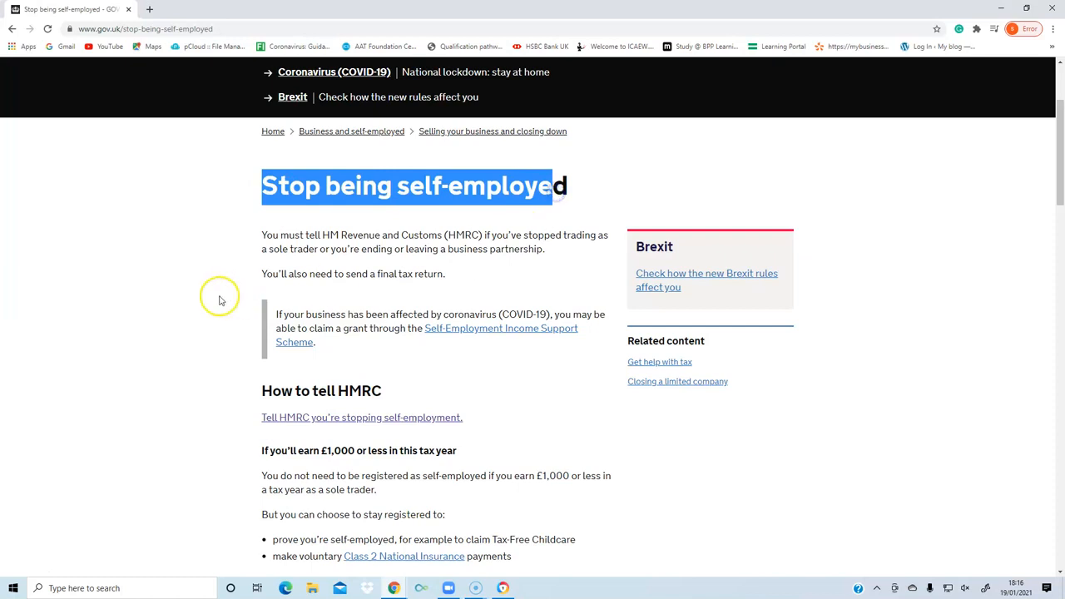
scroll("down", 3)
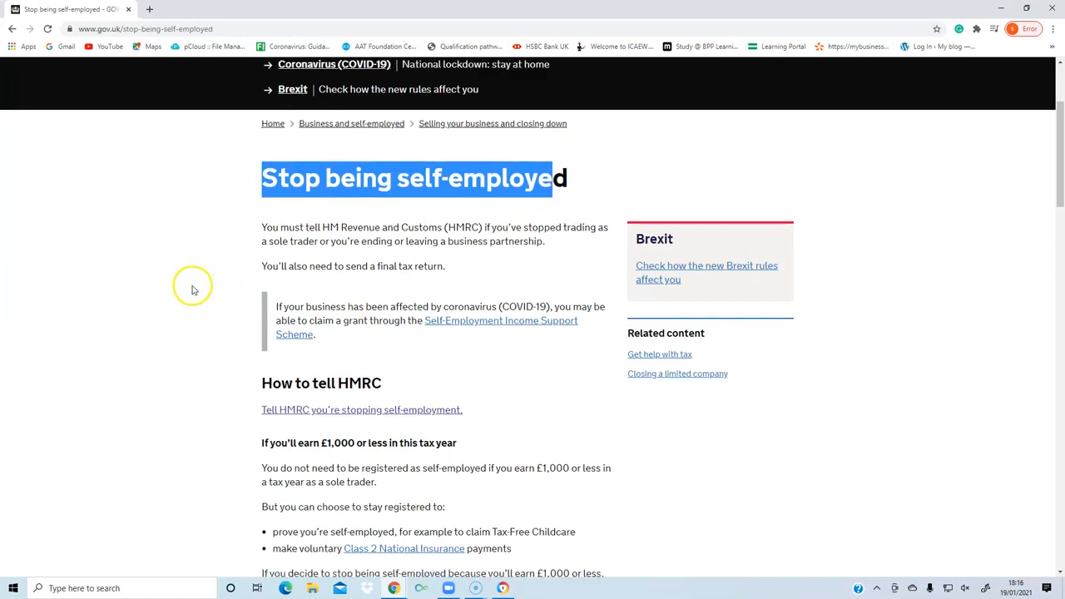
scroll("down", 3)
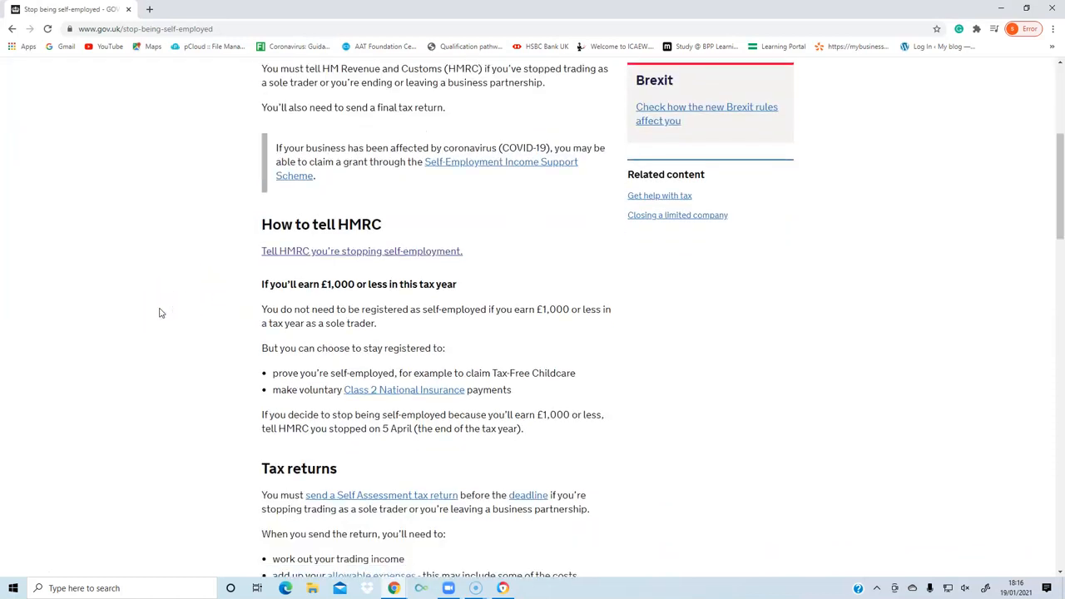
scroll("down", 3)
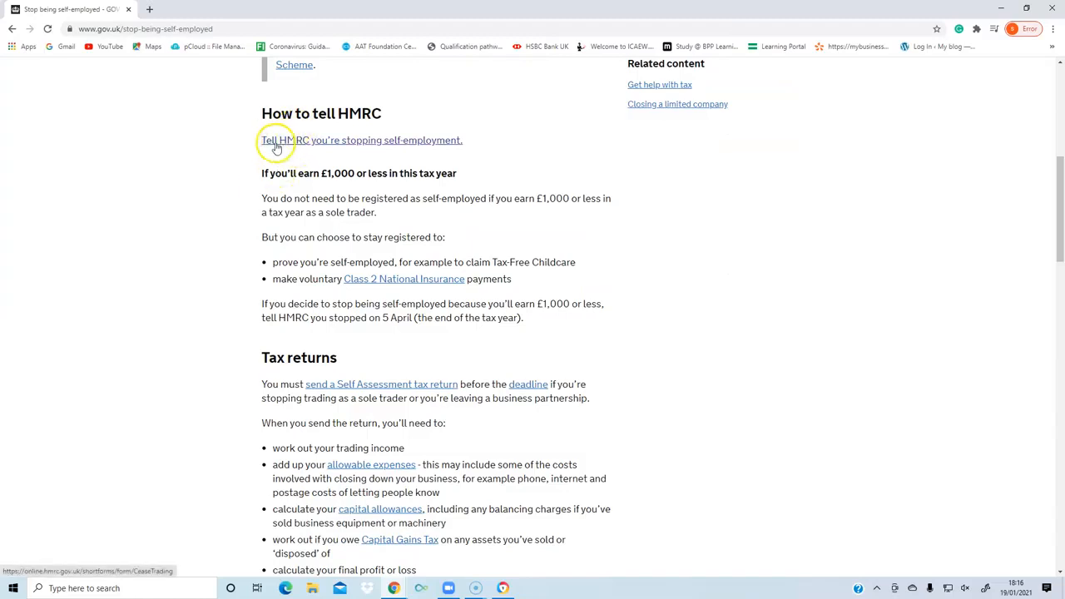
mouse_move(386, 146)
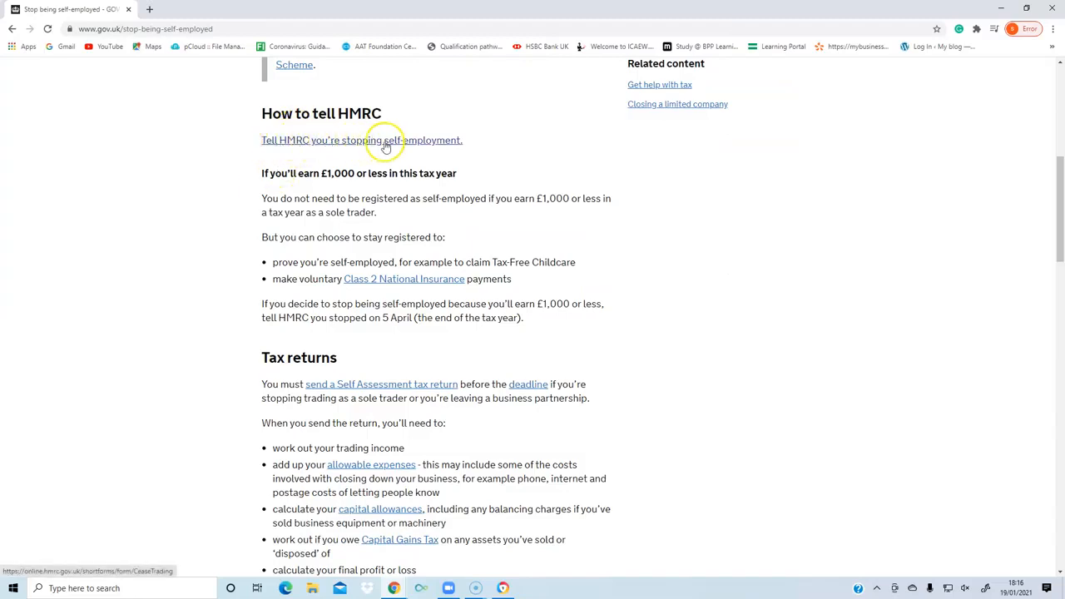
left_click(386, 140)
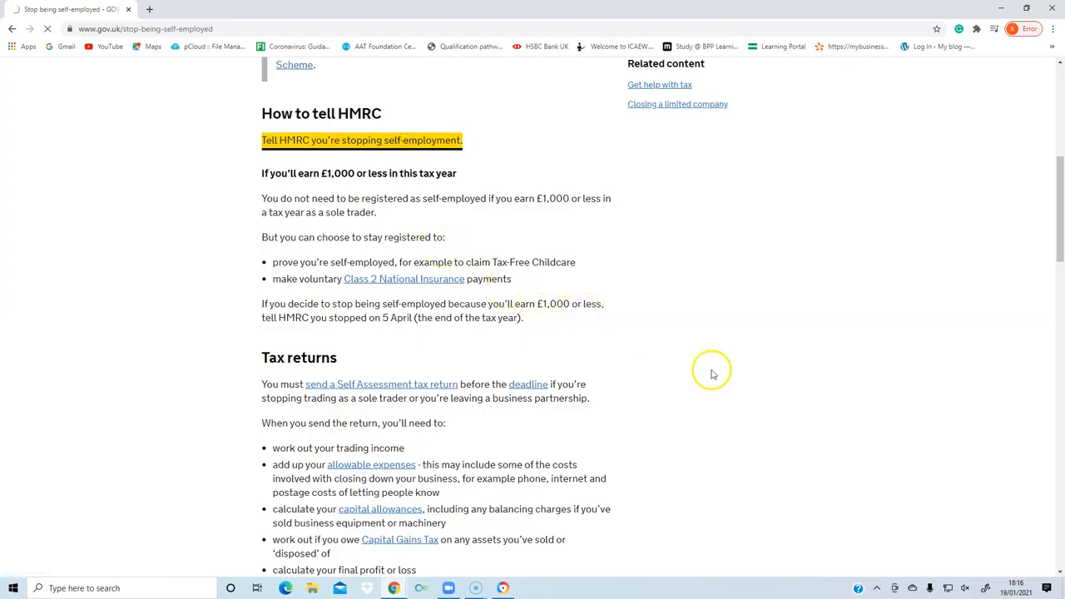
left_click(360, 140)
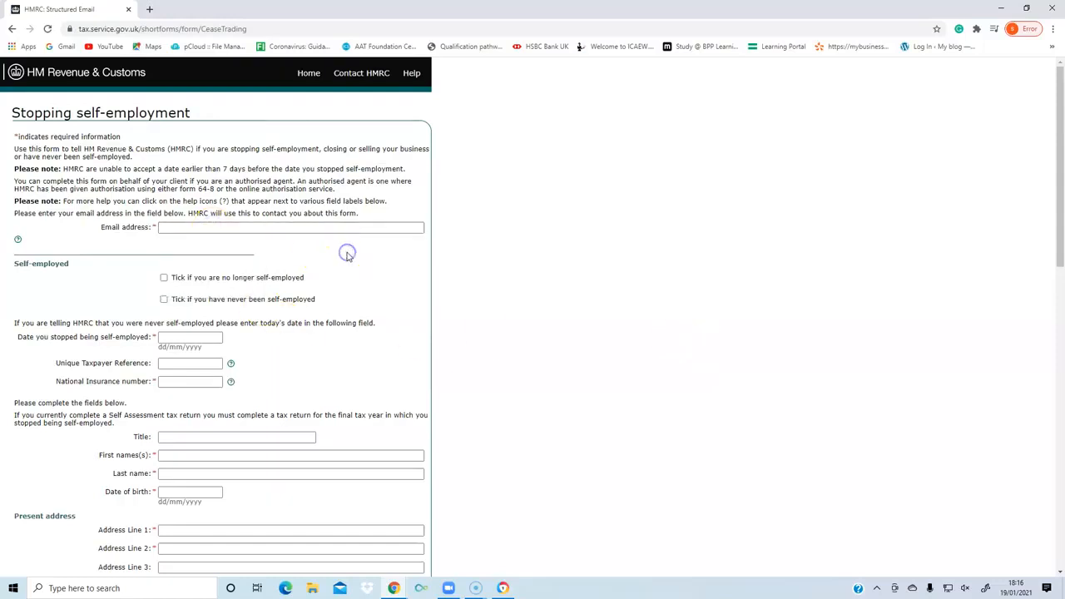
mouse_move(69, 292)
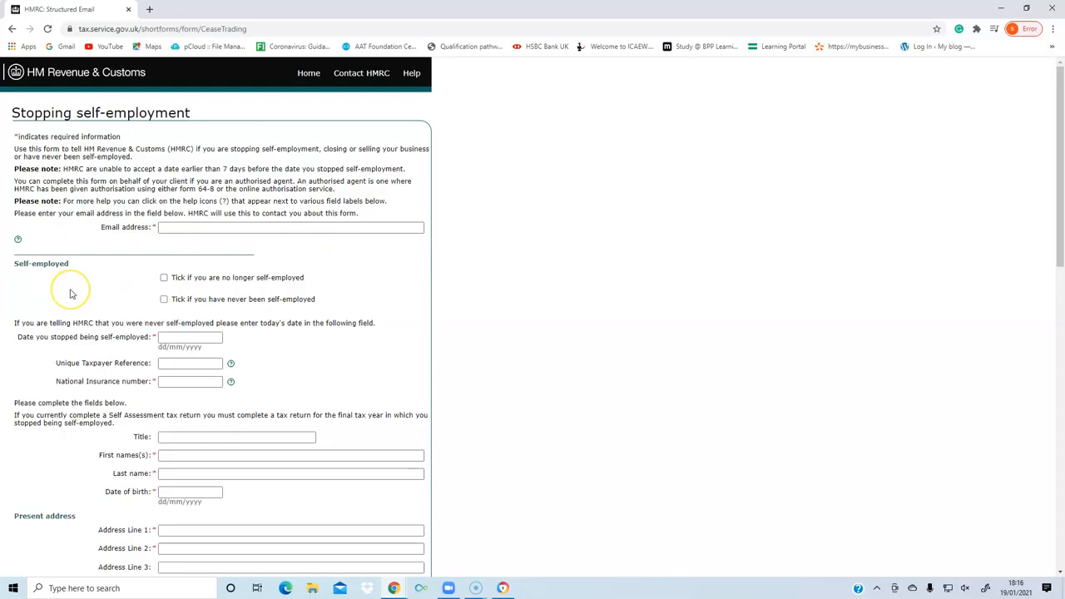
- Tick 'no longer self-employed' and move into the stop-date and National Insurance number fields
scroll("down", 3)
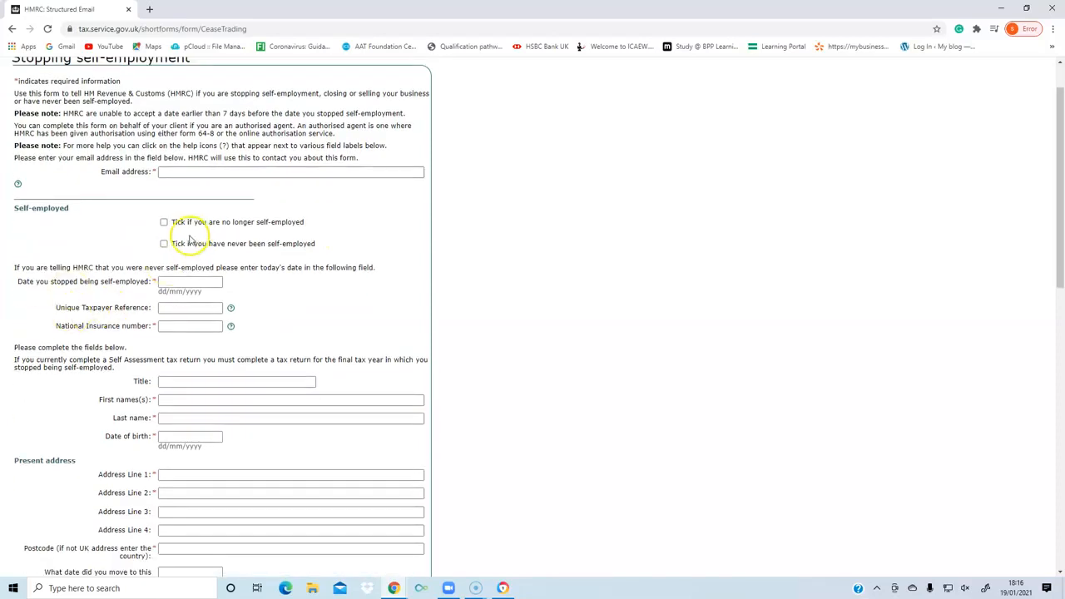
mouse_move(281, 231)
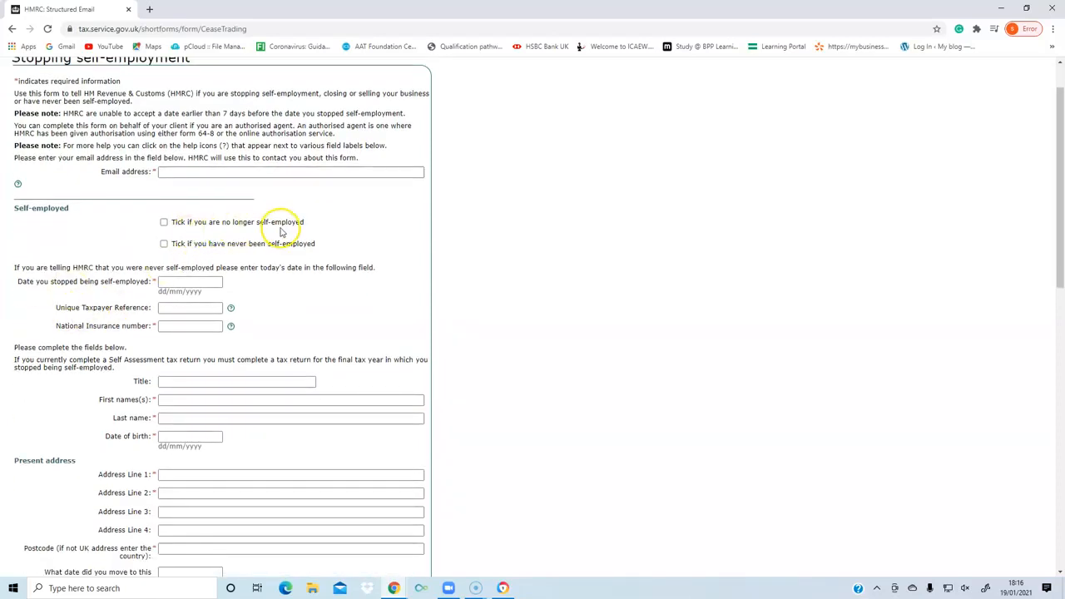
mouse_move(224, 225)
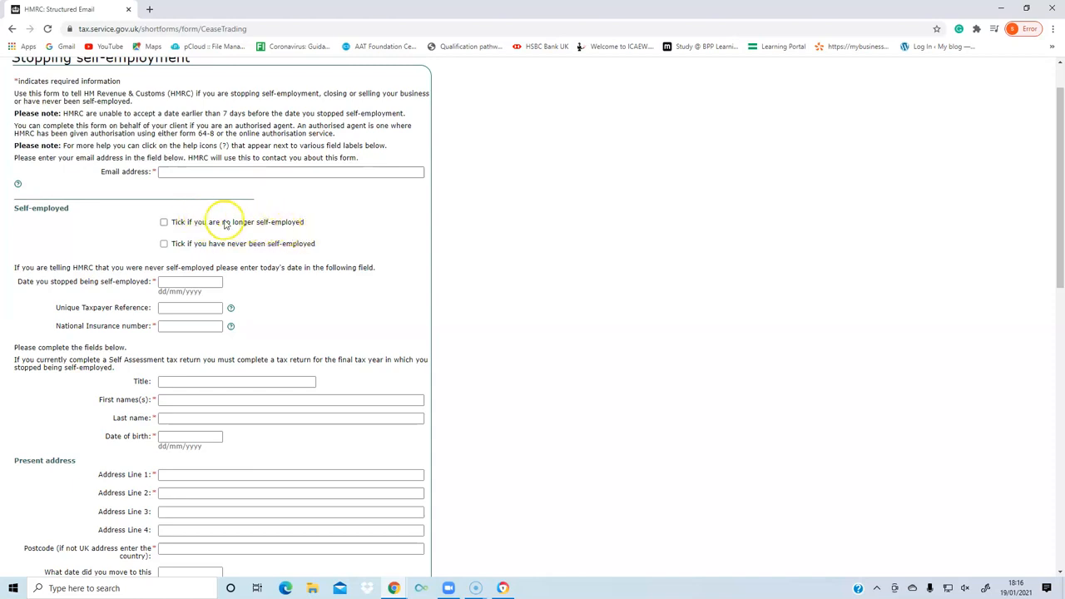
left_click(163, 221)
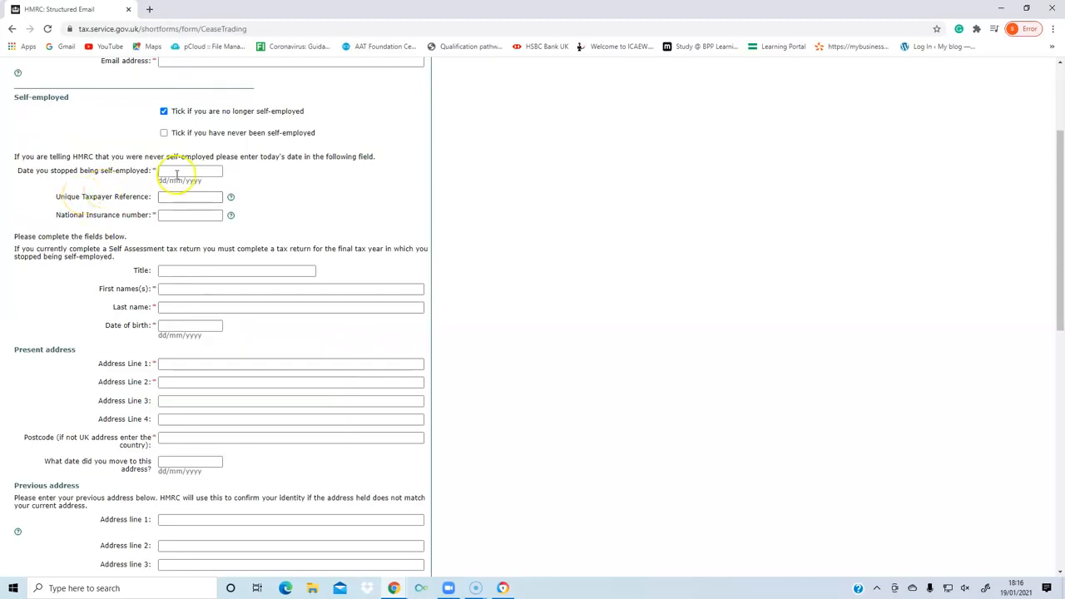
left_click(190, 169)
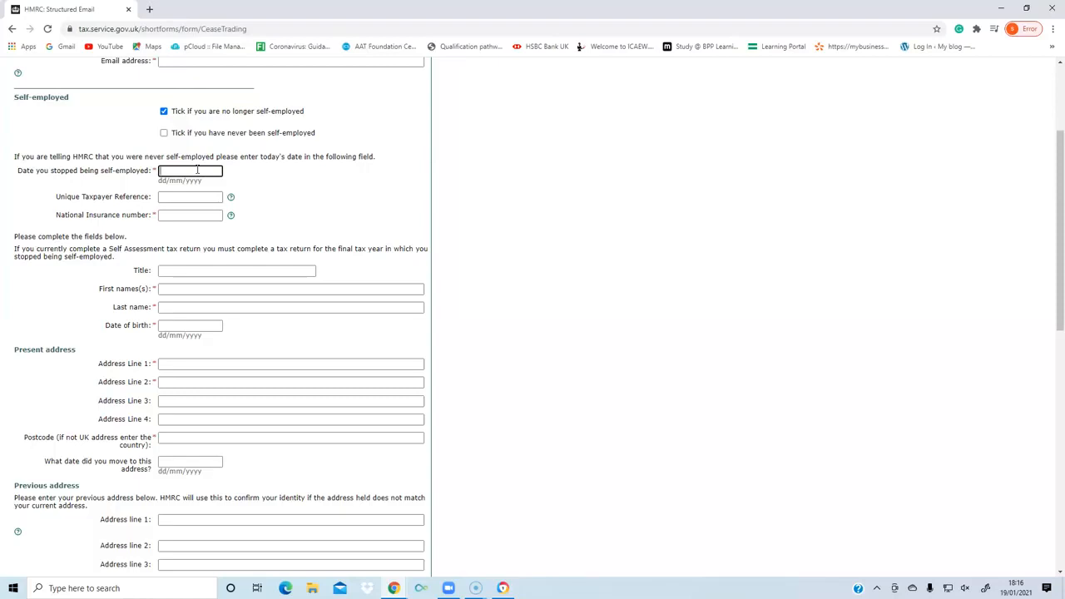
mouse_move(77, 203)
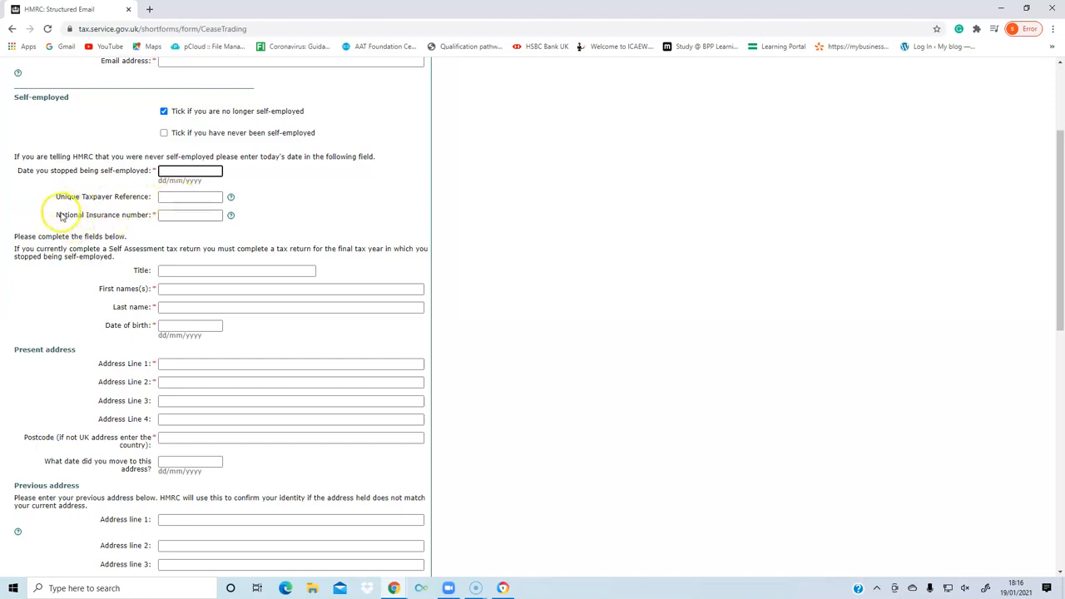
left_click(190, 214)
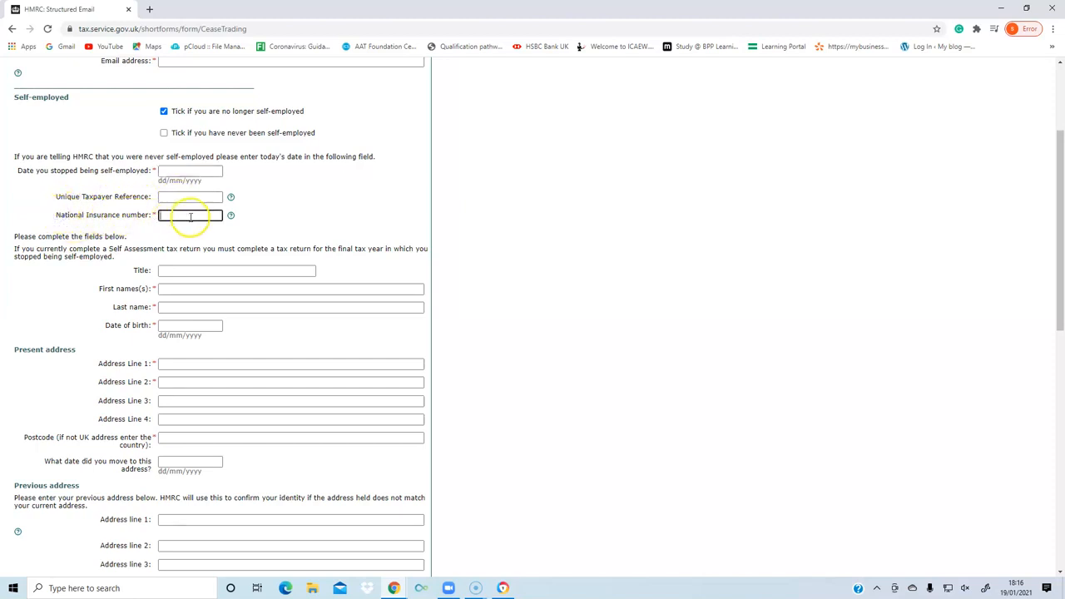
scroll("down", 3)
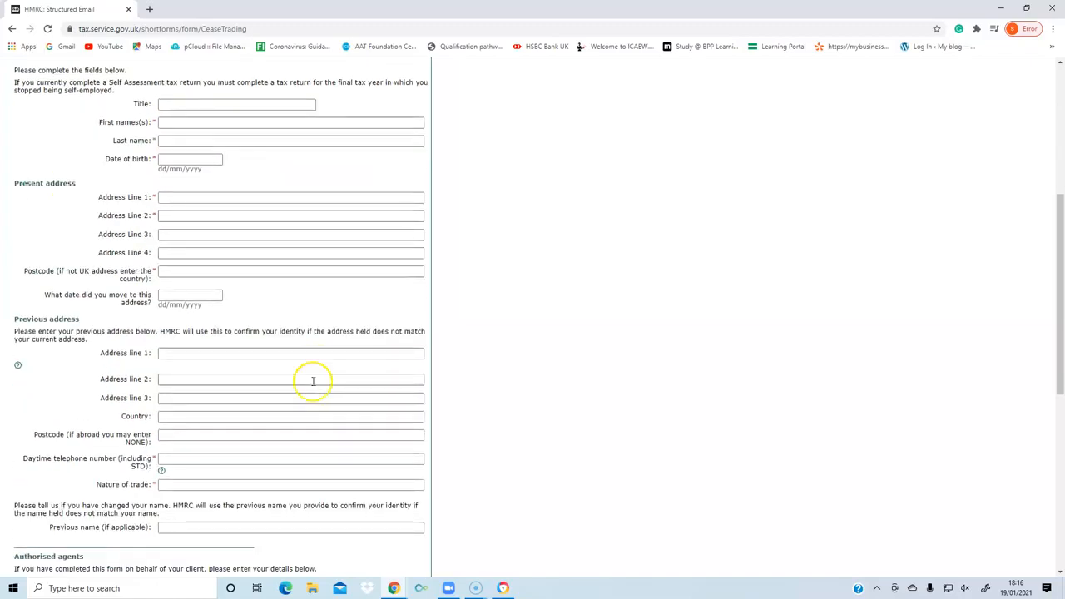
mouse_move(193, 107)
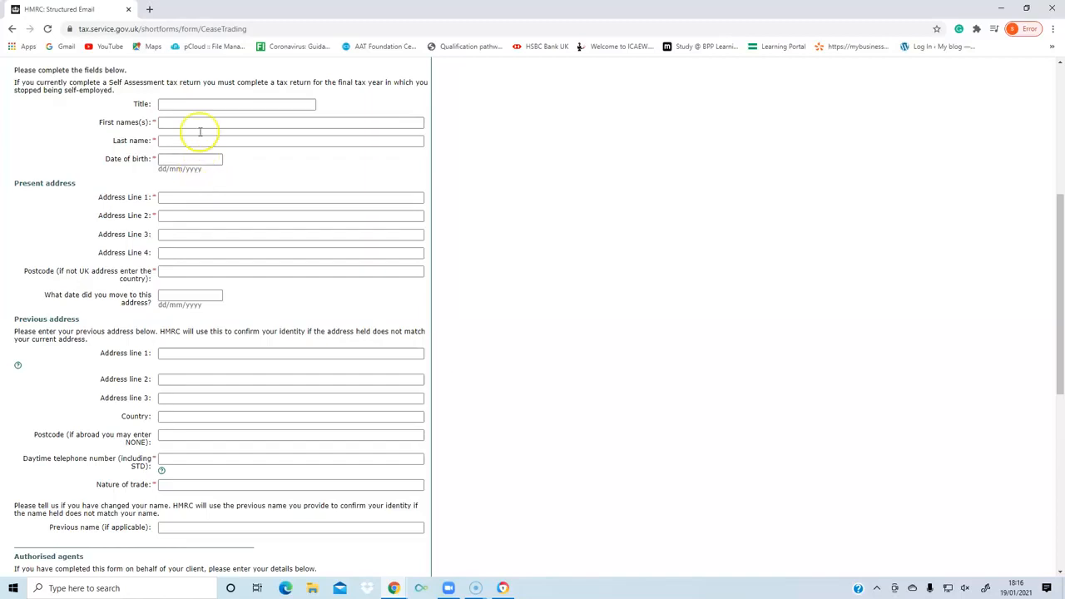
mouse_move(187, 281)
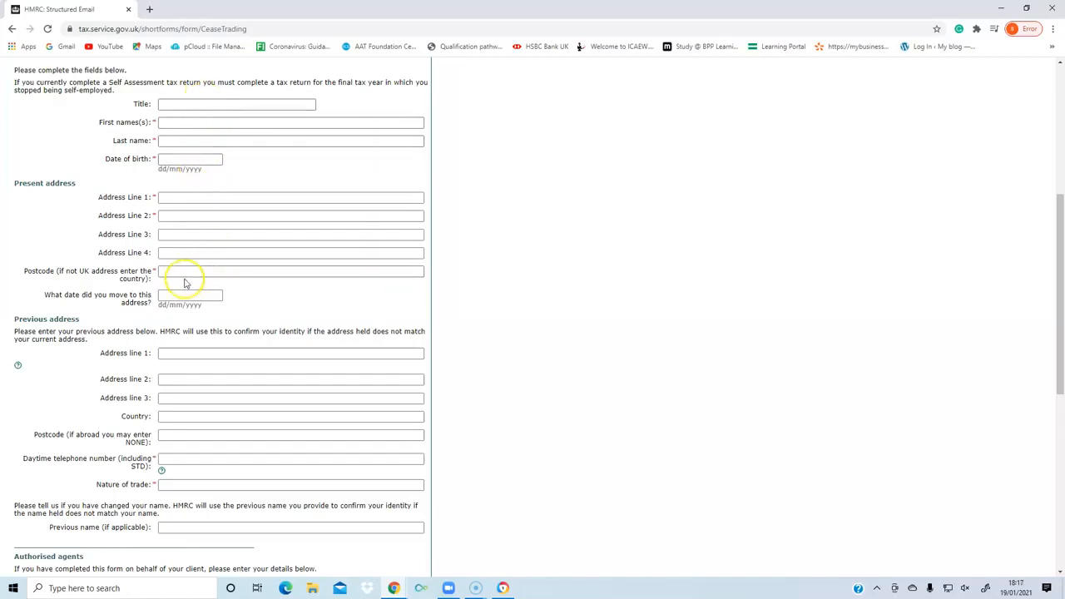
mouse_move(38, 192)
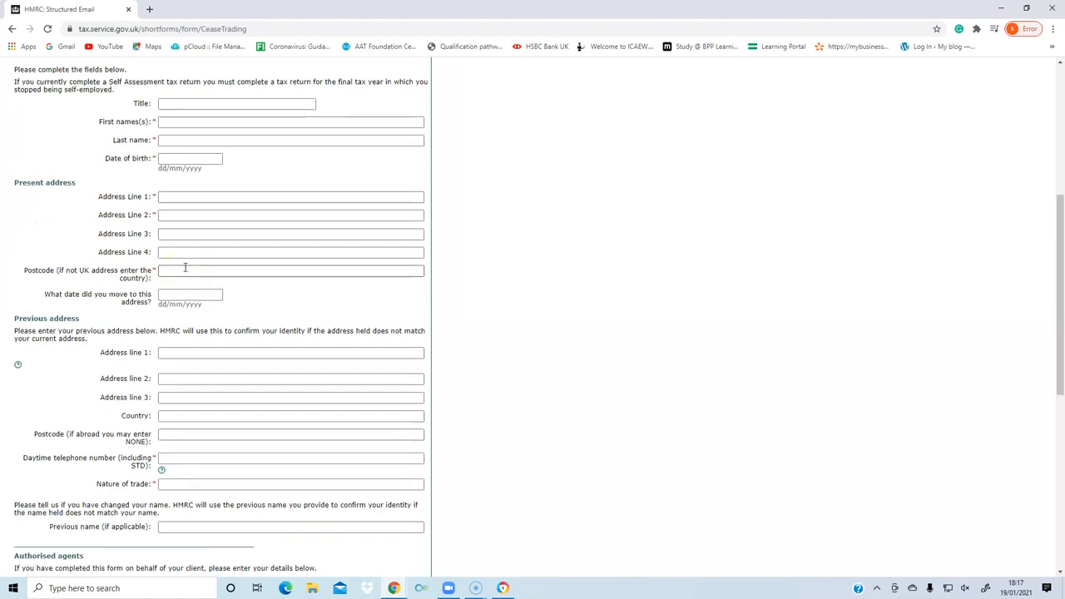
scroll("down", 3)
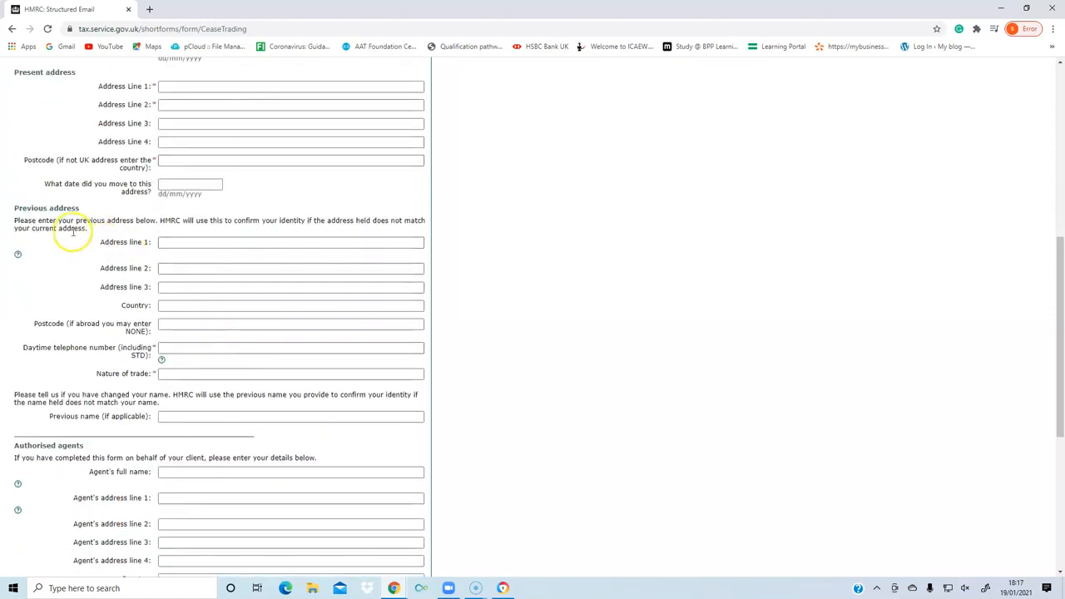
mouse_move(299, 286)
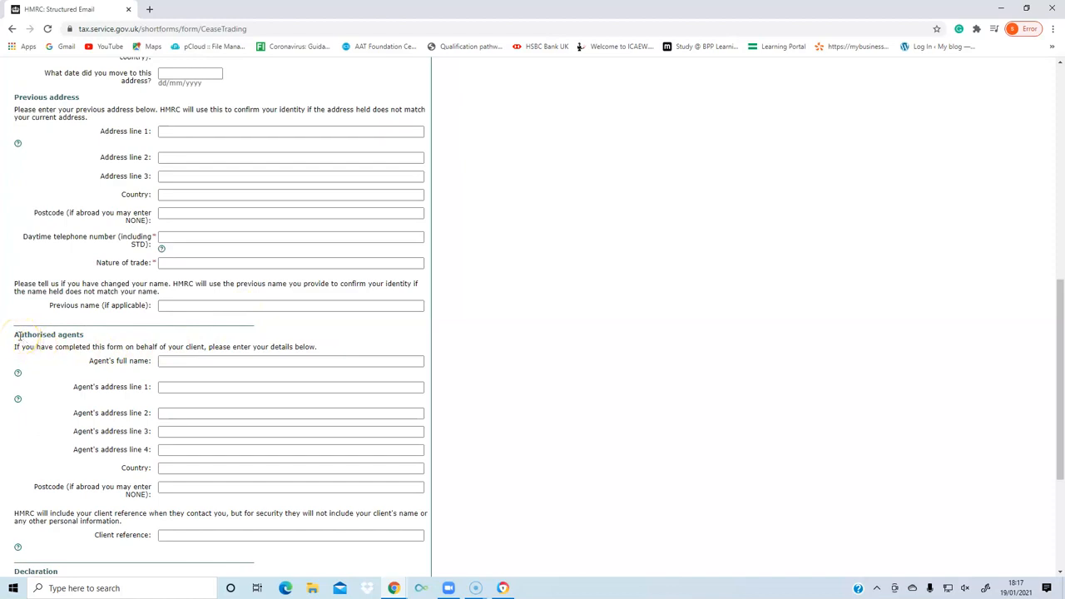
mouse_move(20, 341)
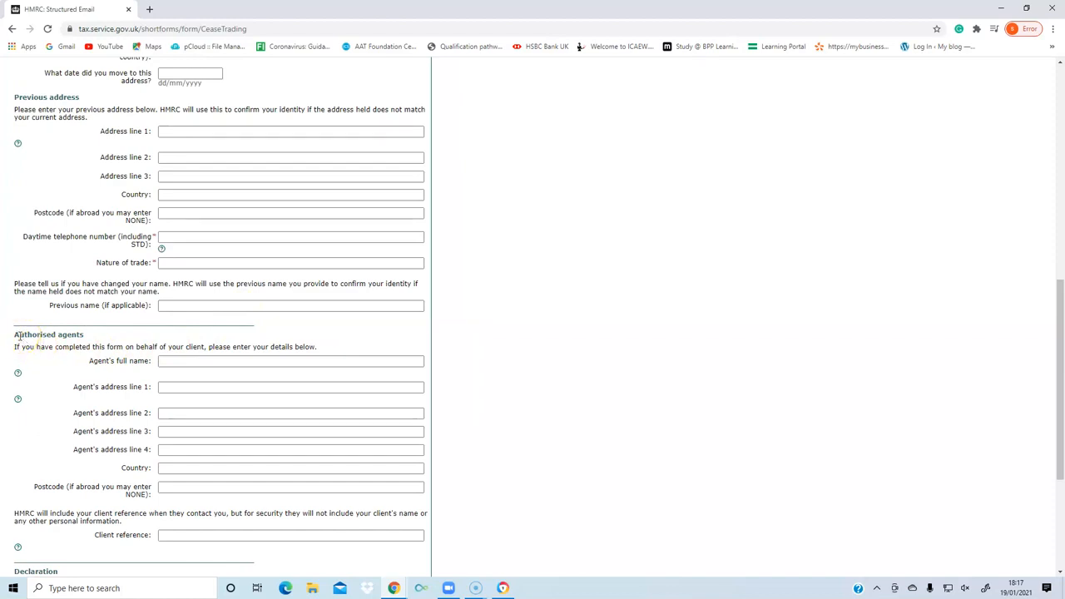
double_click(34, 334)
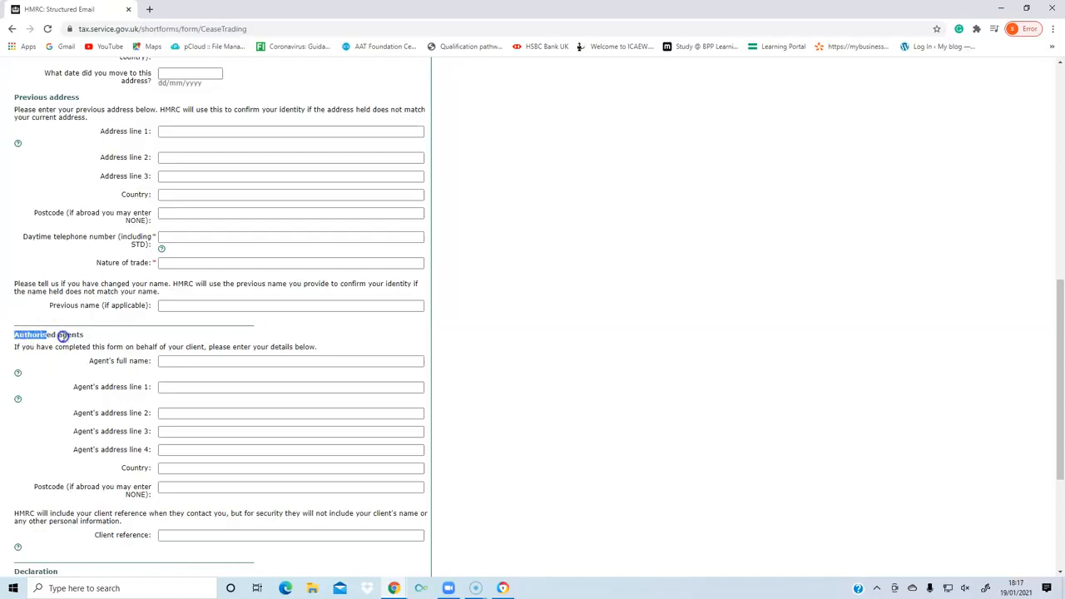
left_click(289, 386)
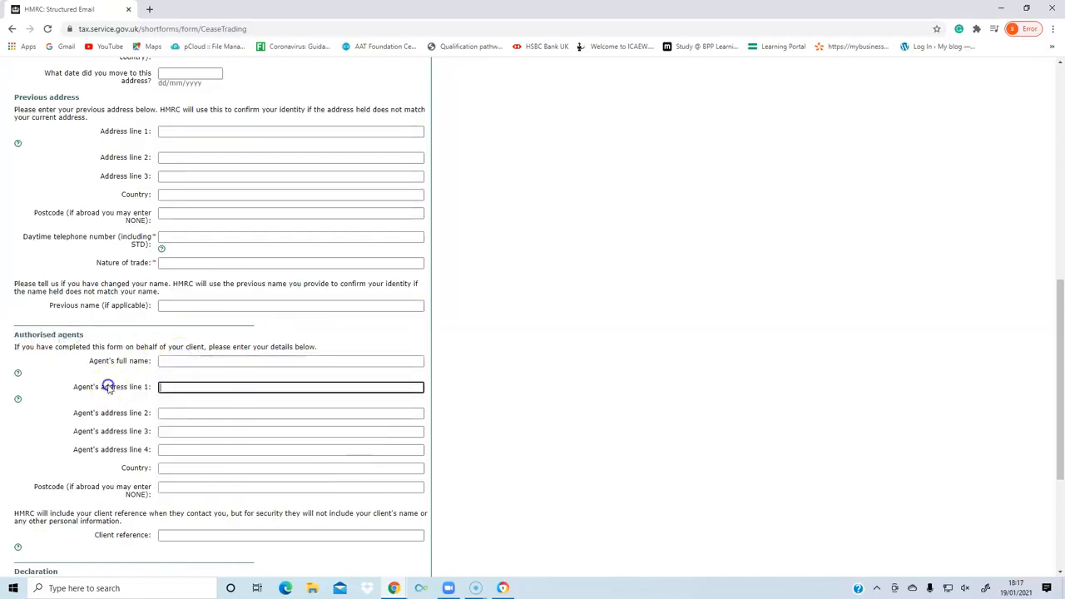
scroll("down", 3)
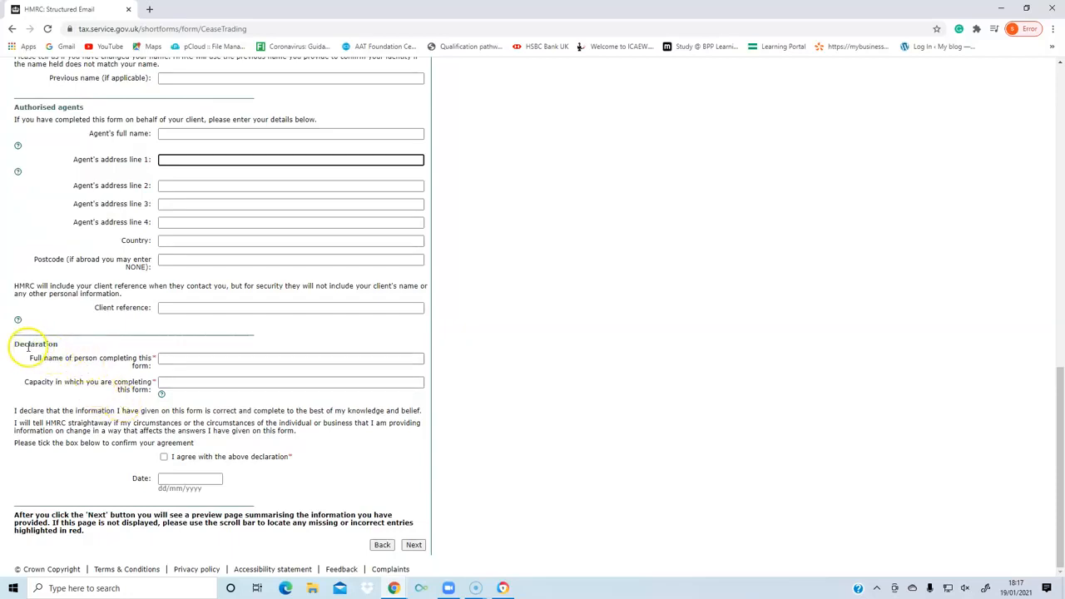
double_click(34, 343)
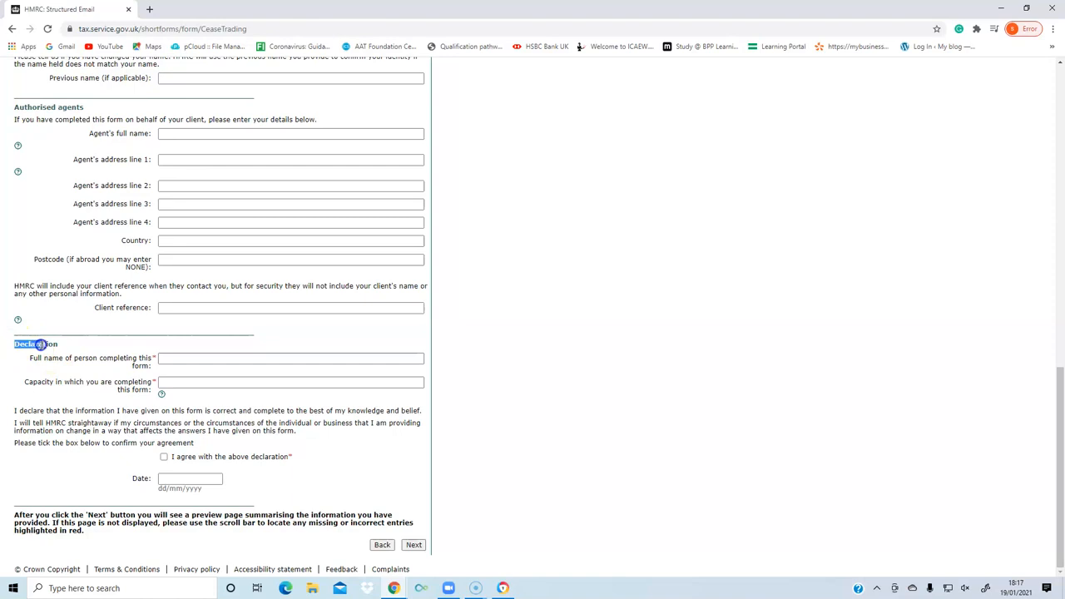
left_click(290, 381)
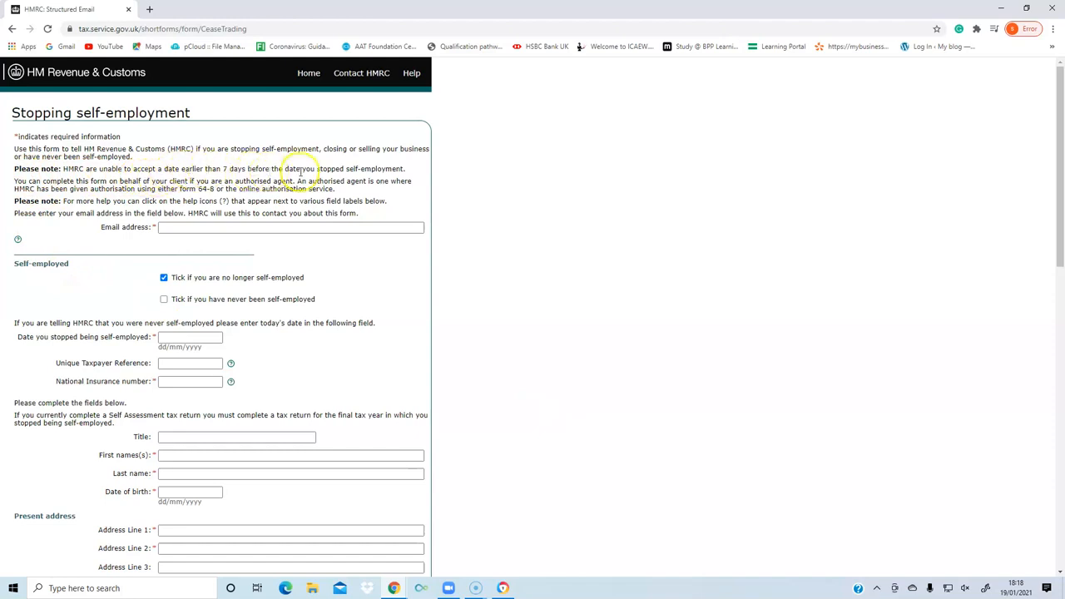
mouse_move(524, 241)
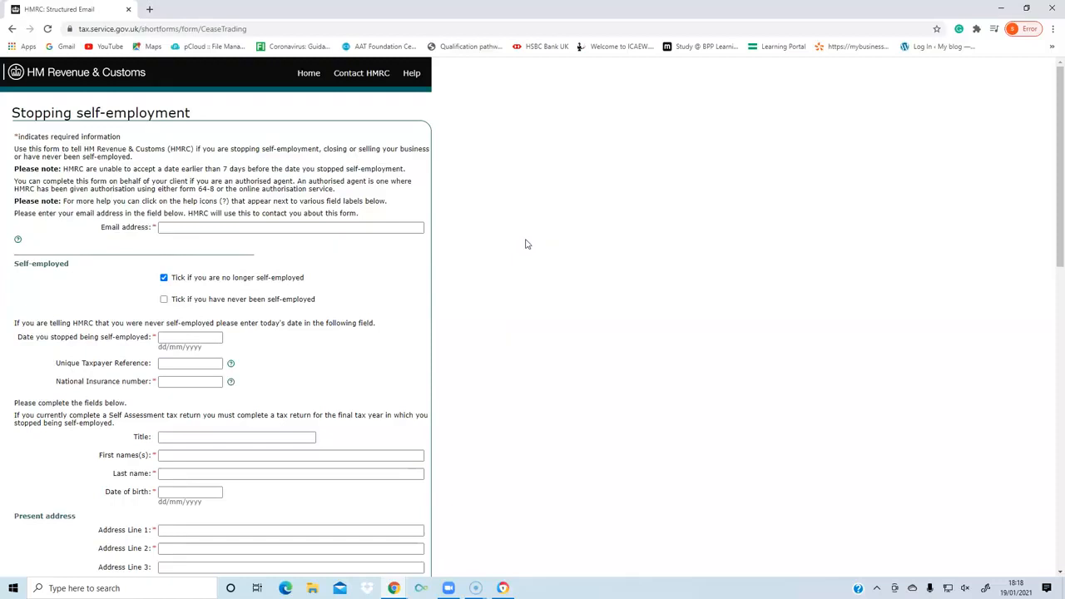
scroll("down", 3)
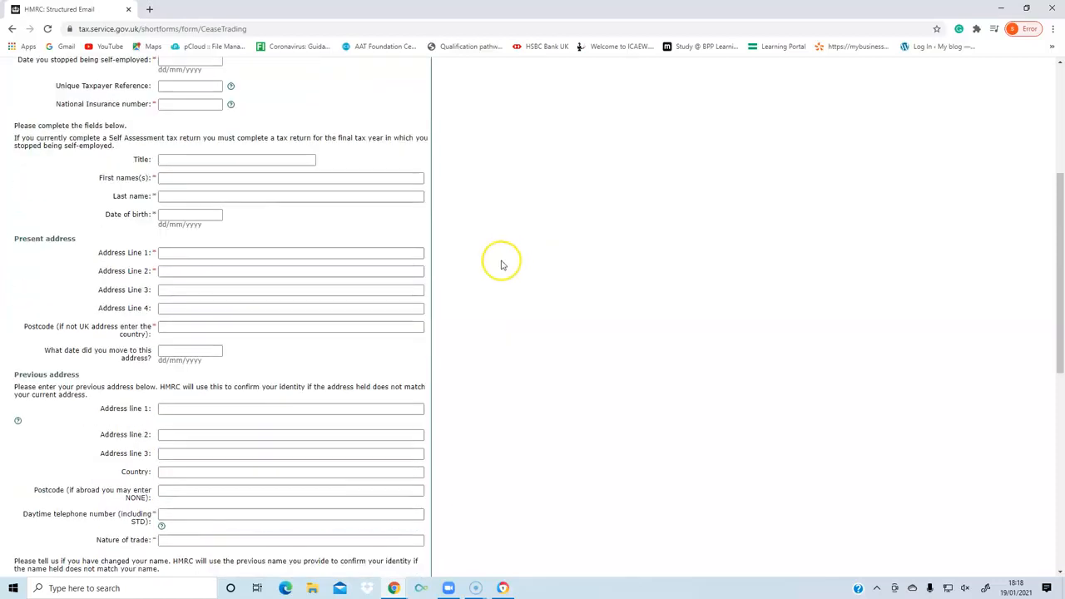
scroll("down", 3)
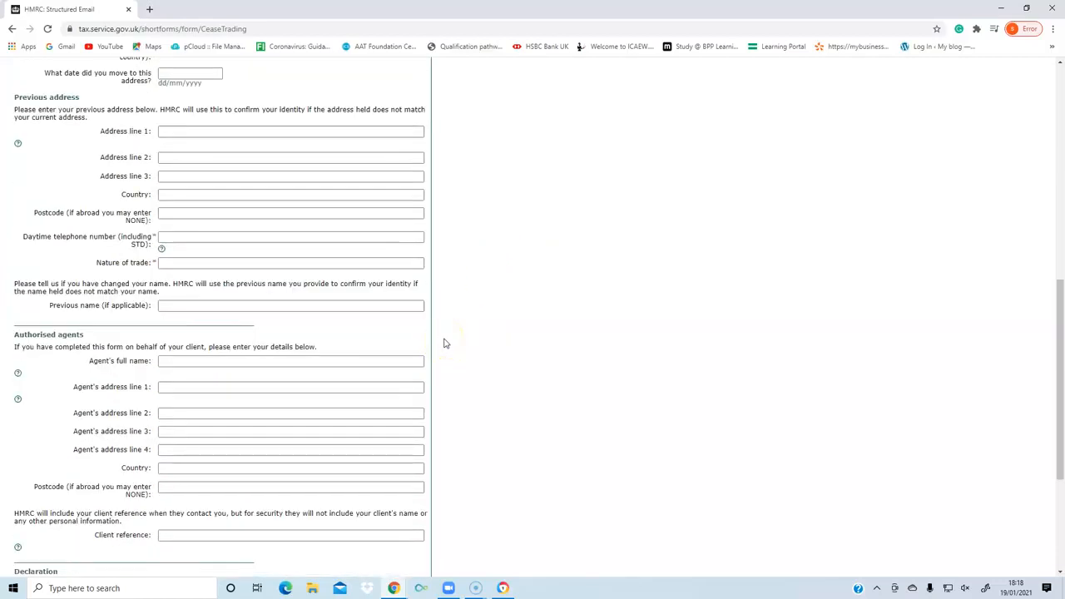